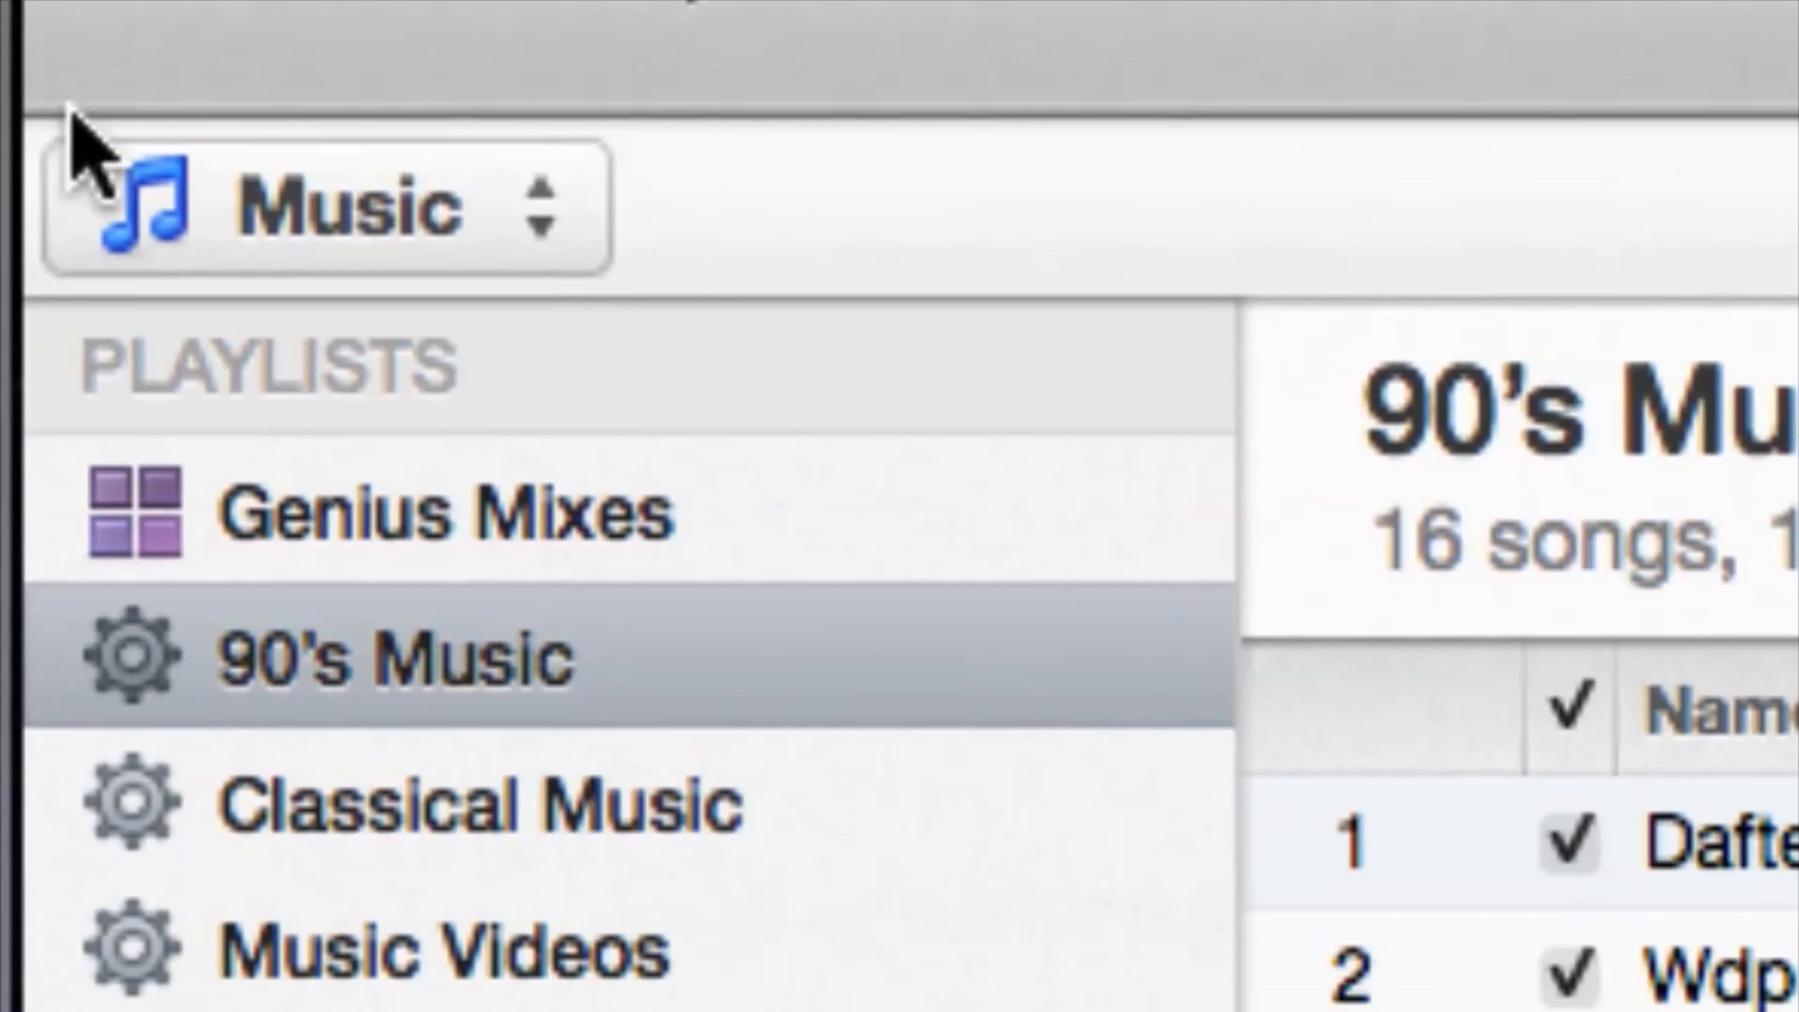
Switch the library from Music to Tones, listing the 'delete tutorial' ringtone by Joey Biagas
left_click(321, 206)
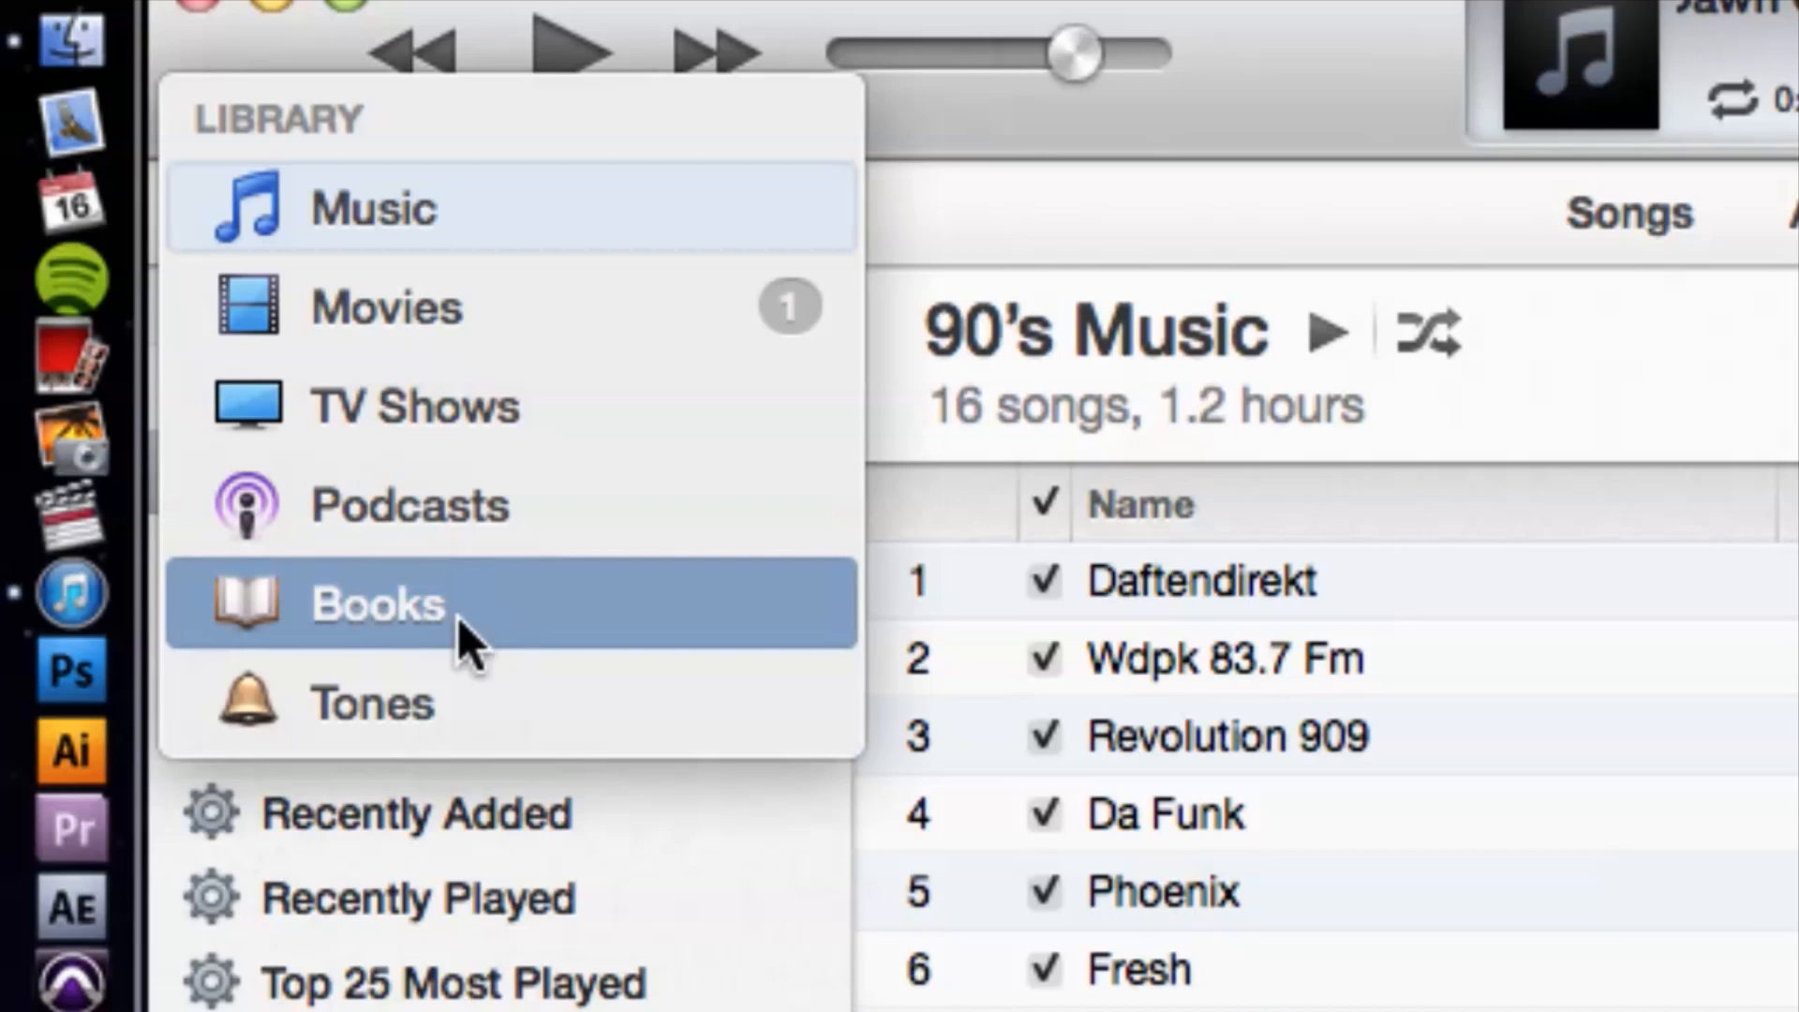
left_click(369, 703)
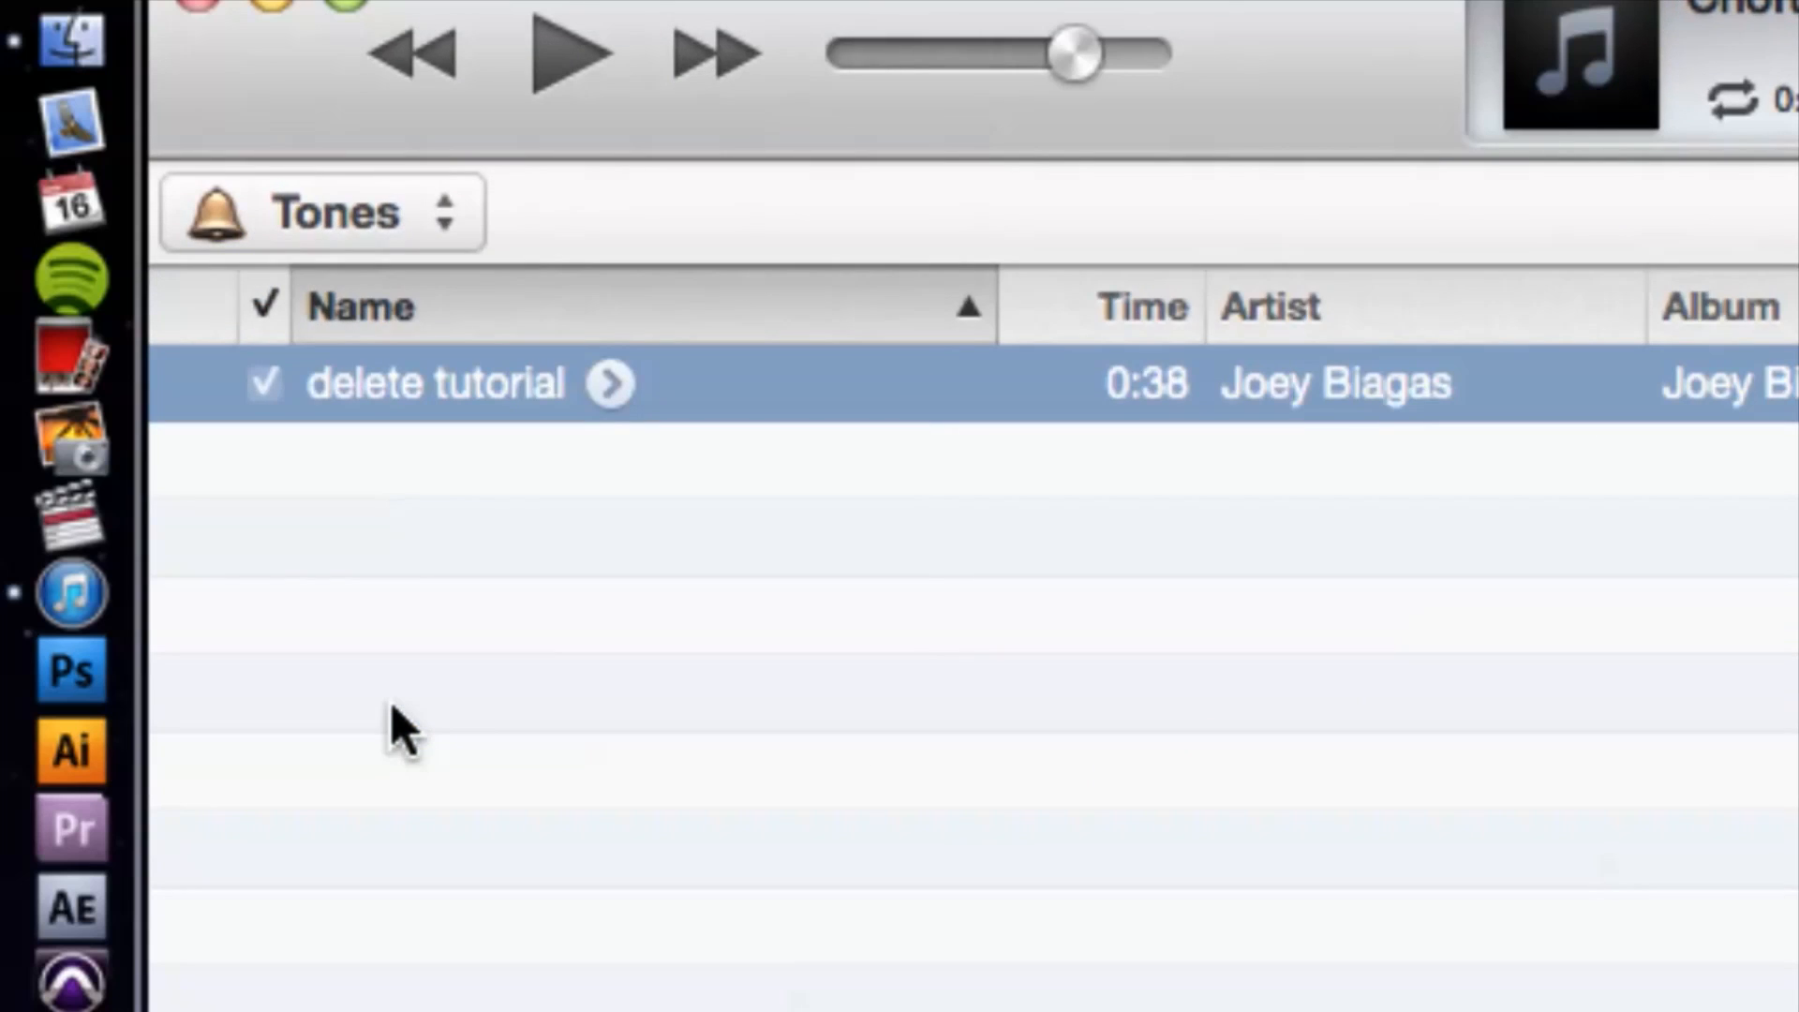